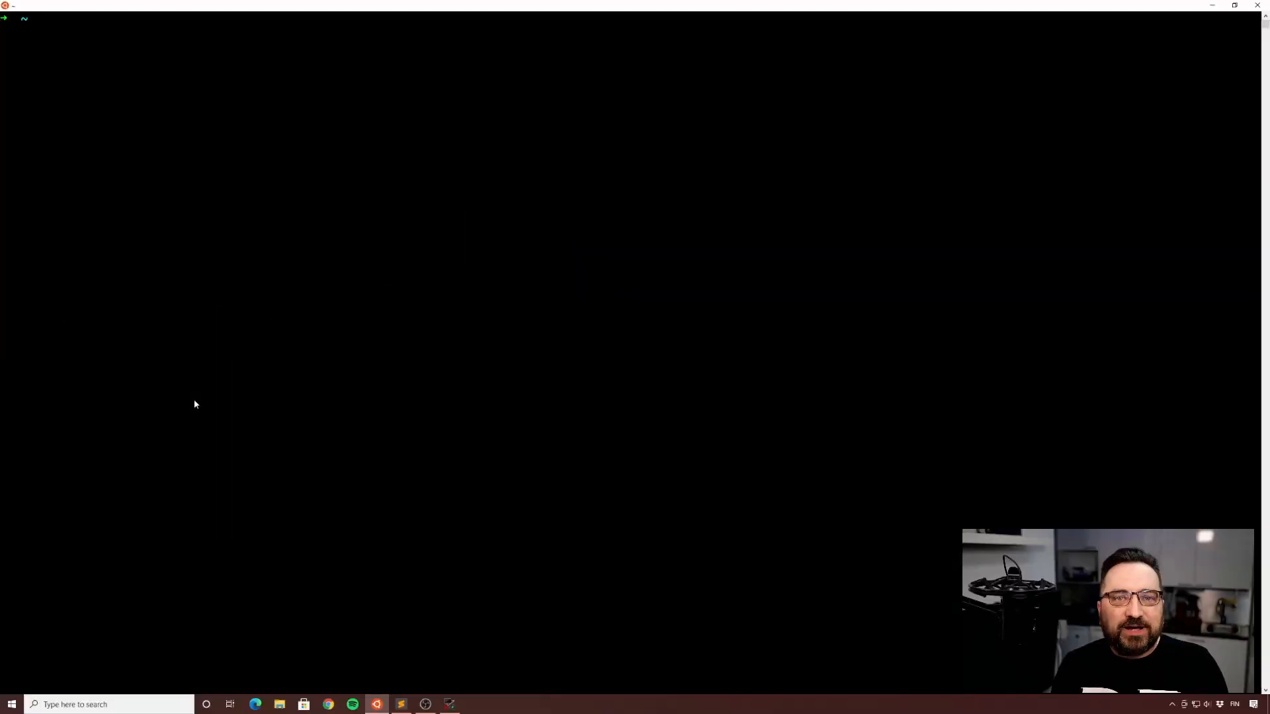
Step: Begin an interactive container command with 'docker run -it' at the WSL prompt
text(docker run -it)
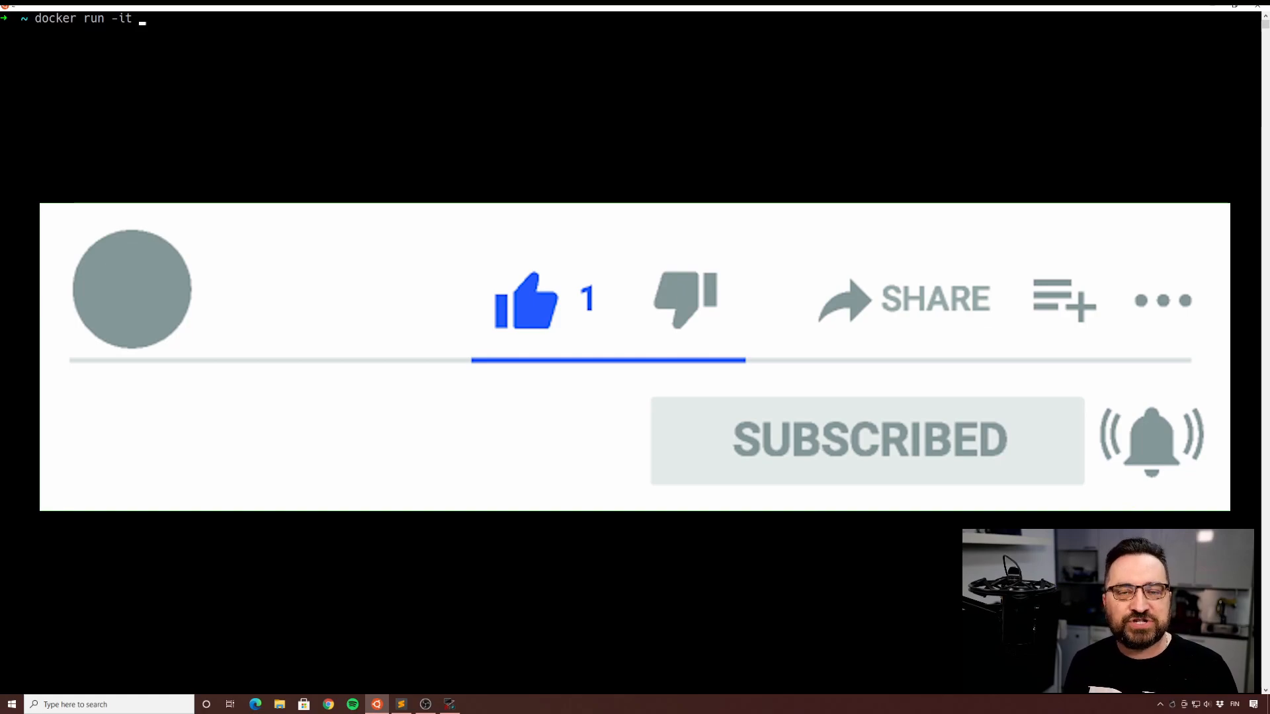
Step: Complete the command with the openjdk:17-jdk image name, correcting typos along the way
text(open)
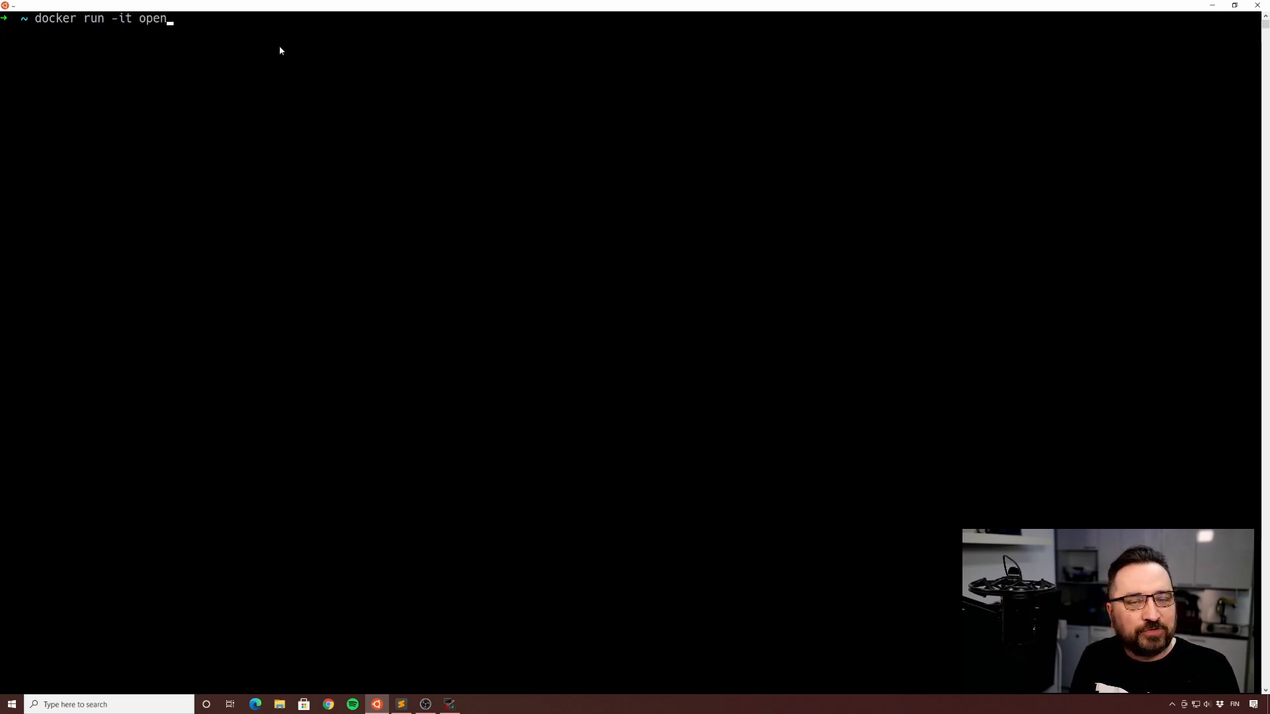
text(jk)
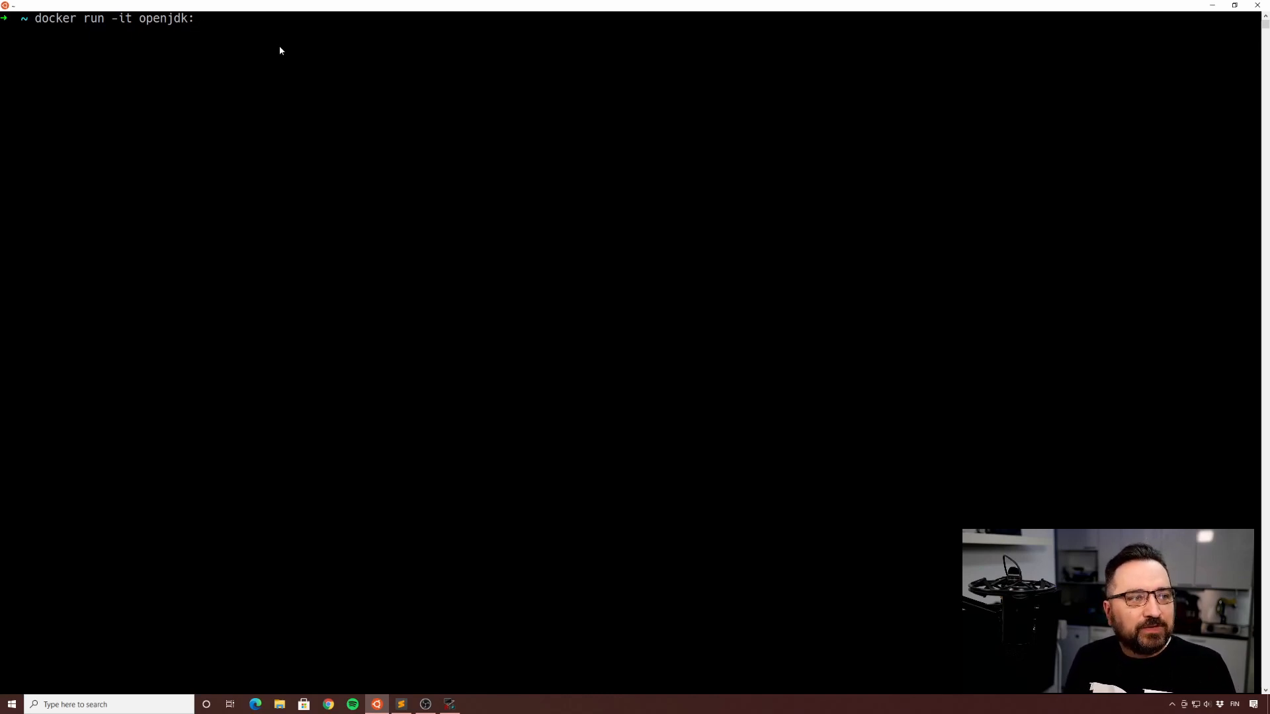
text(17-)
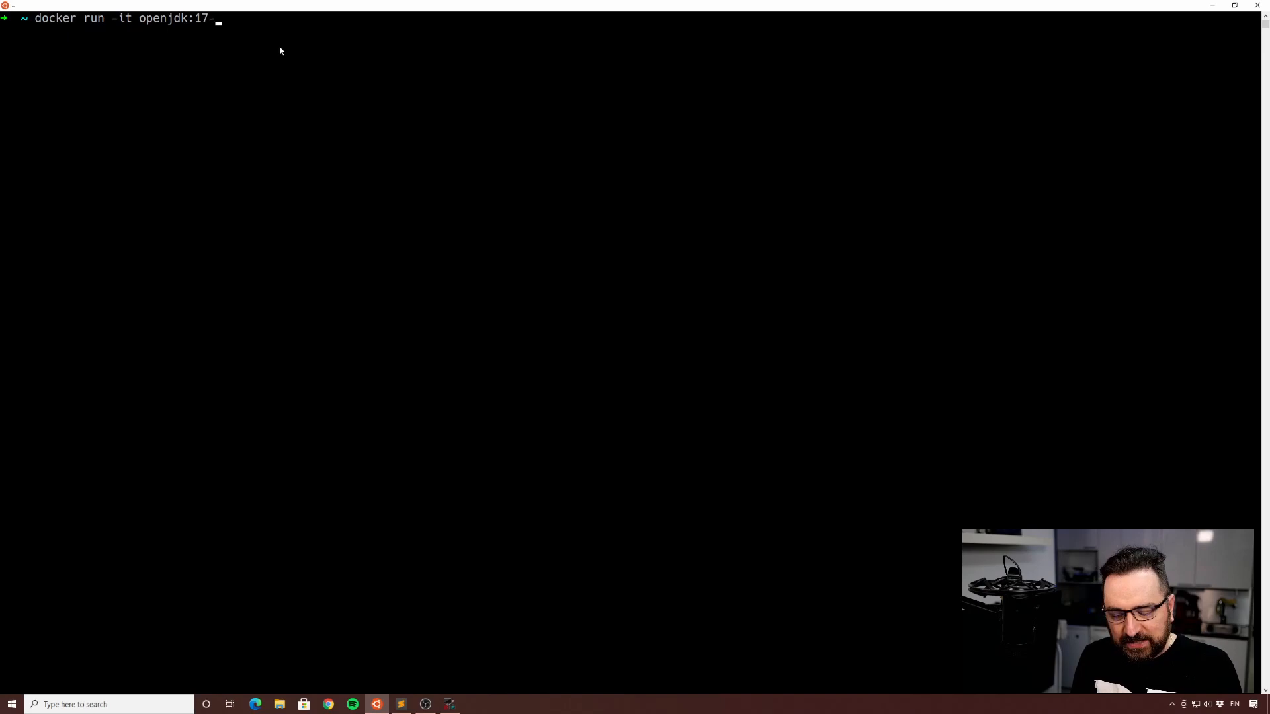
text(j)
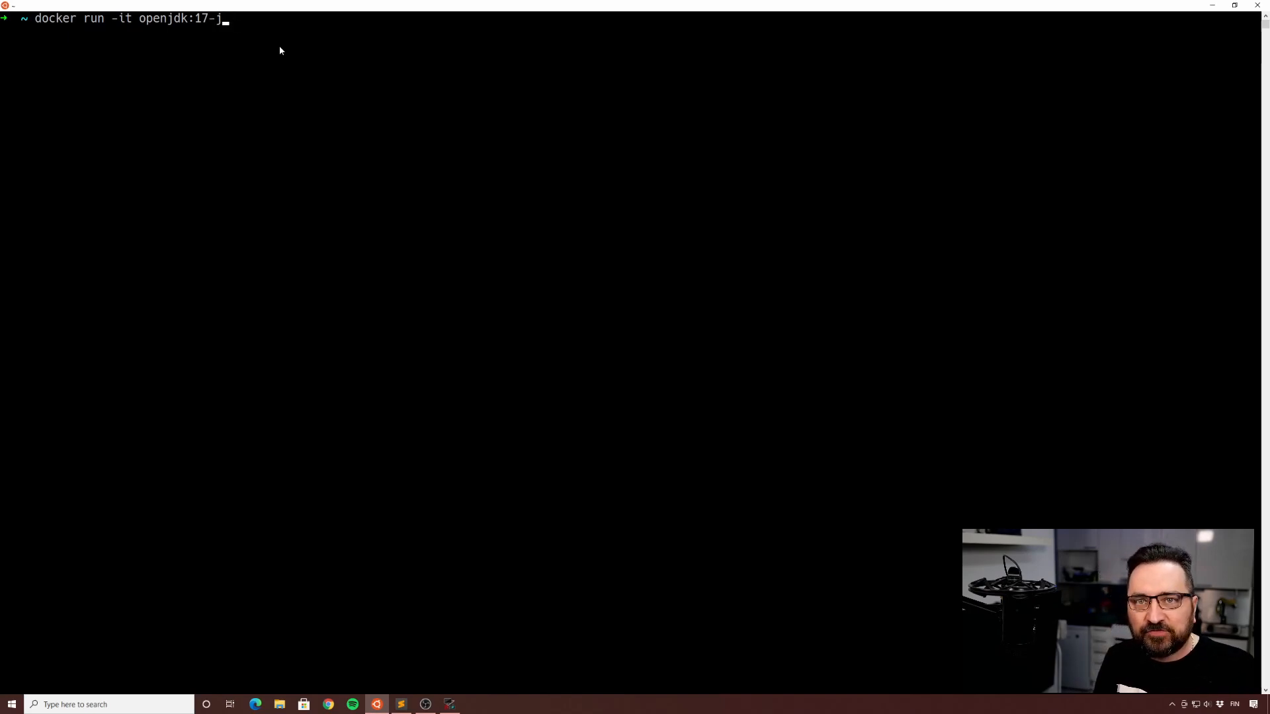
text(ea)
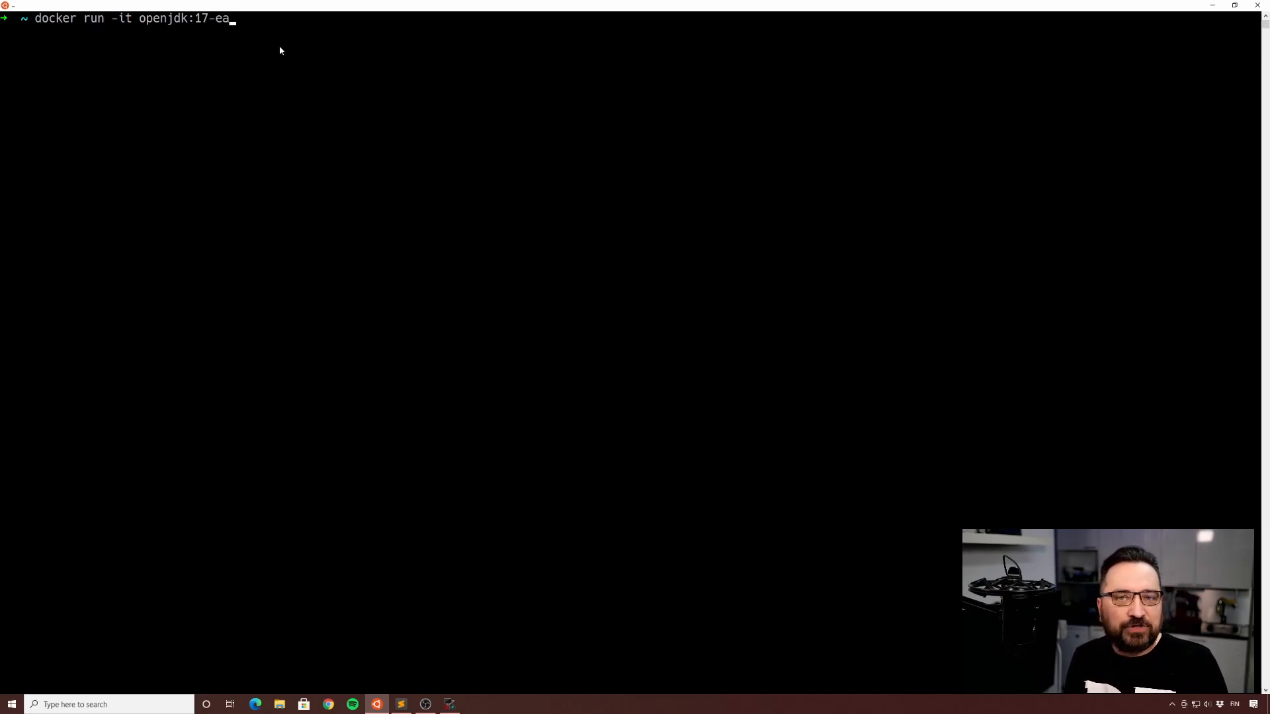
text(jdk)
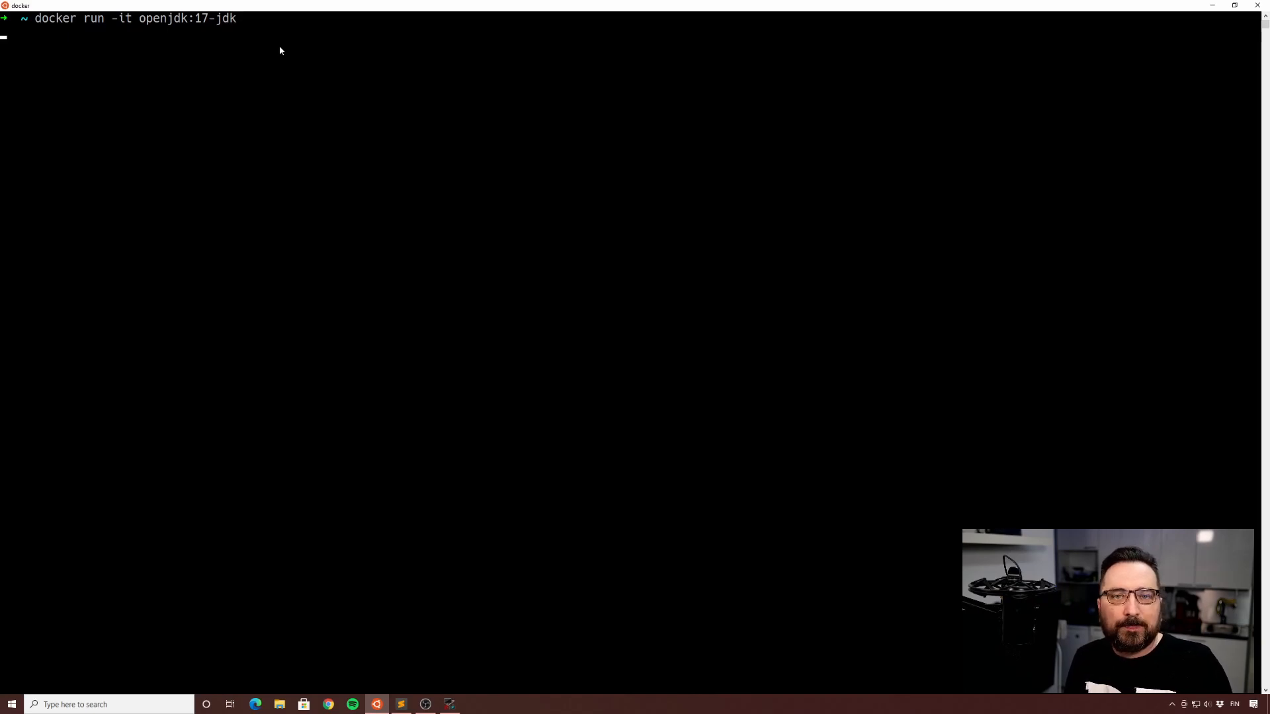
Step: Run the container into JShell 17-ea, then quit back to the shell with /exit
key(Return)
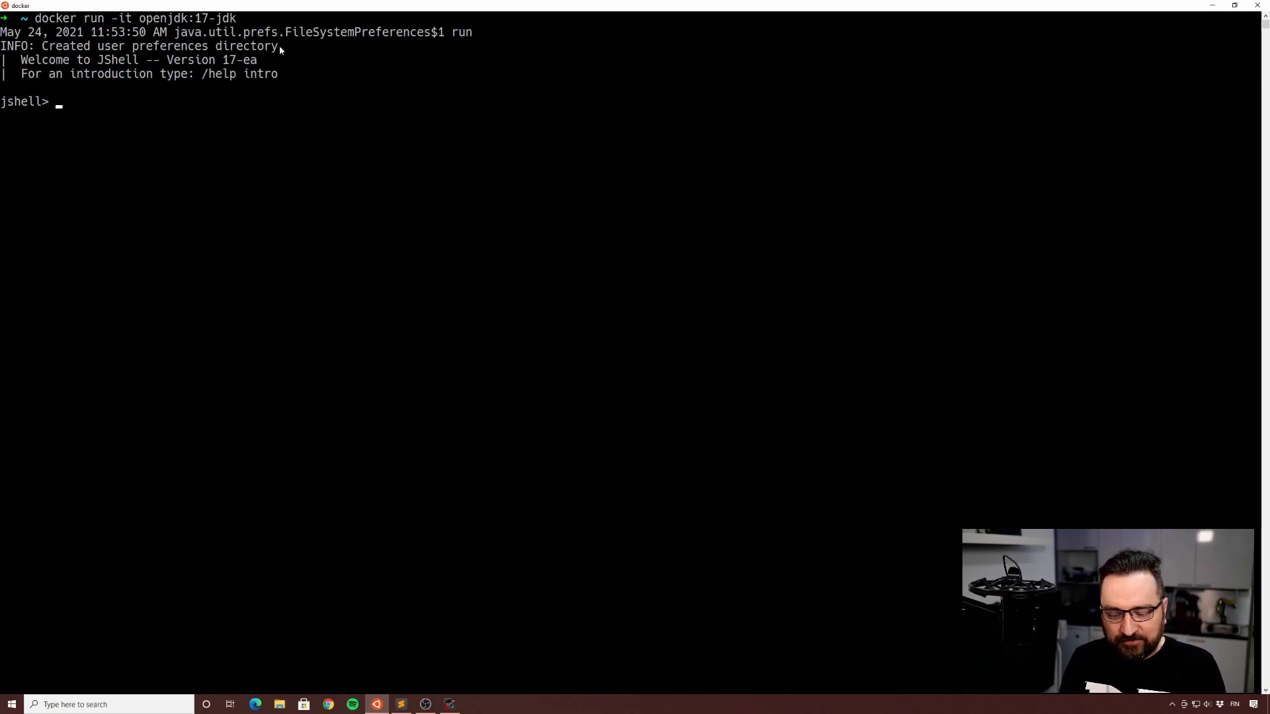
text(/exit)
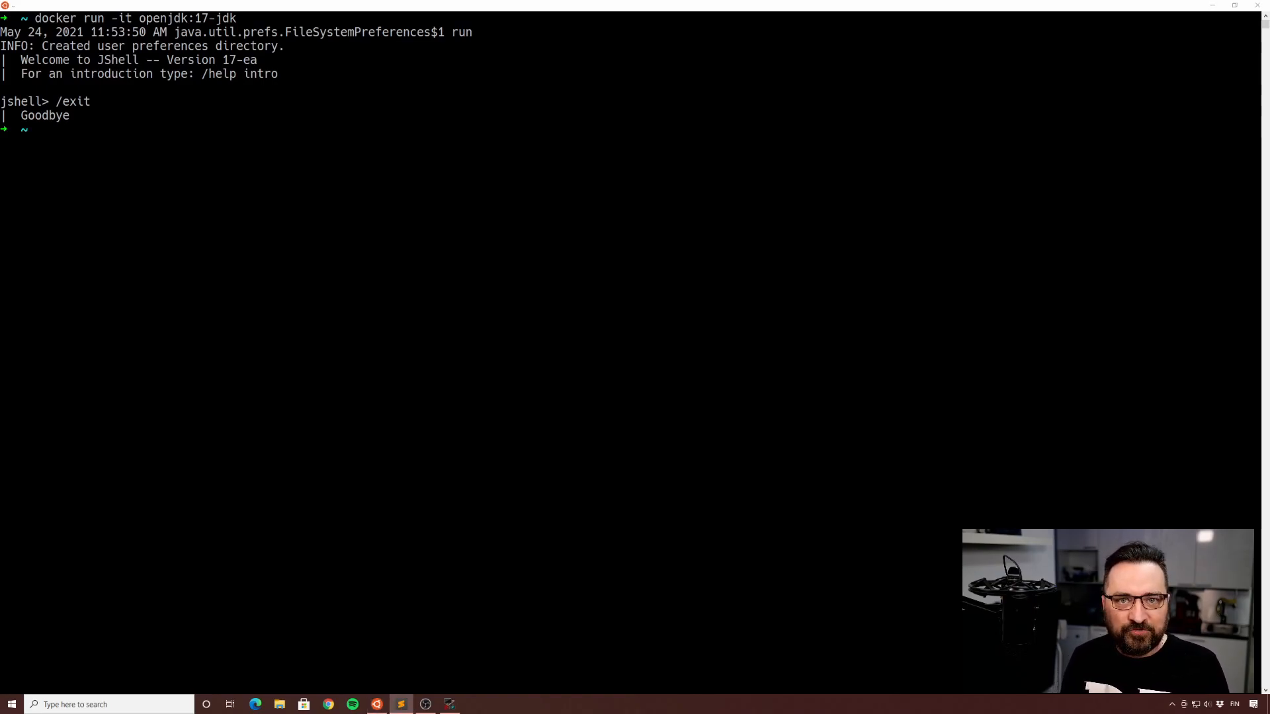
mouse_move(91, 235)
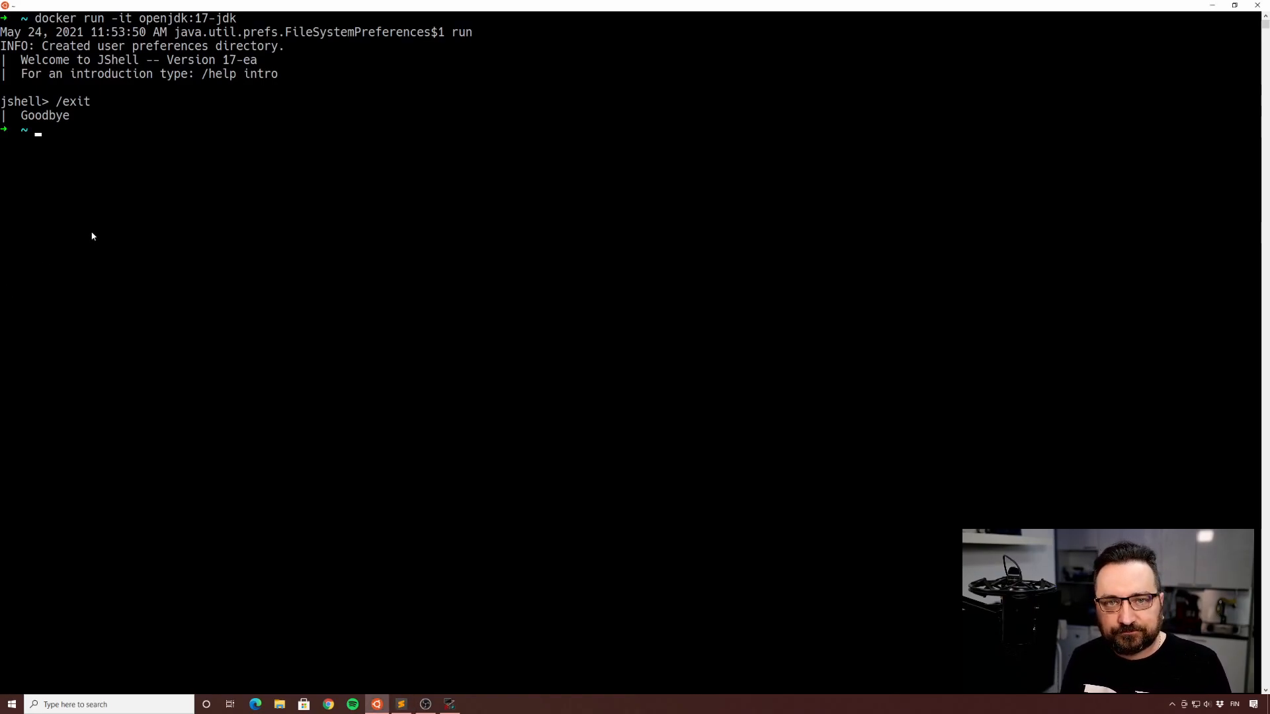
Step: Launch JShell with --enable-preview via /bin/jshell in a new openjdk:17-jdk container
text(docker run -it openjdk:17-jdk /bin/jshell --enable-preview)
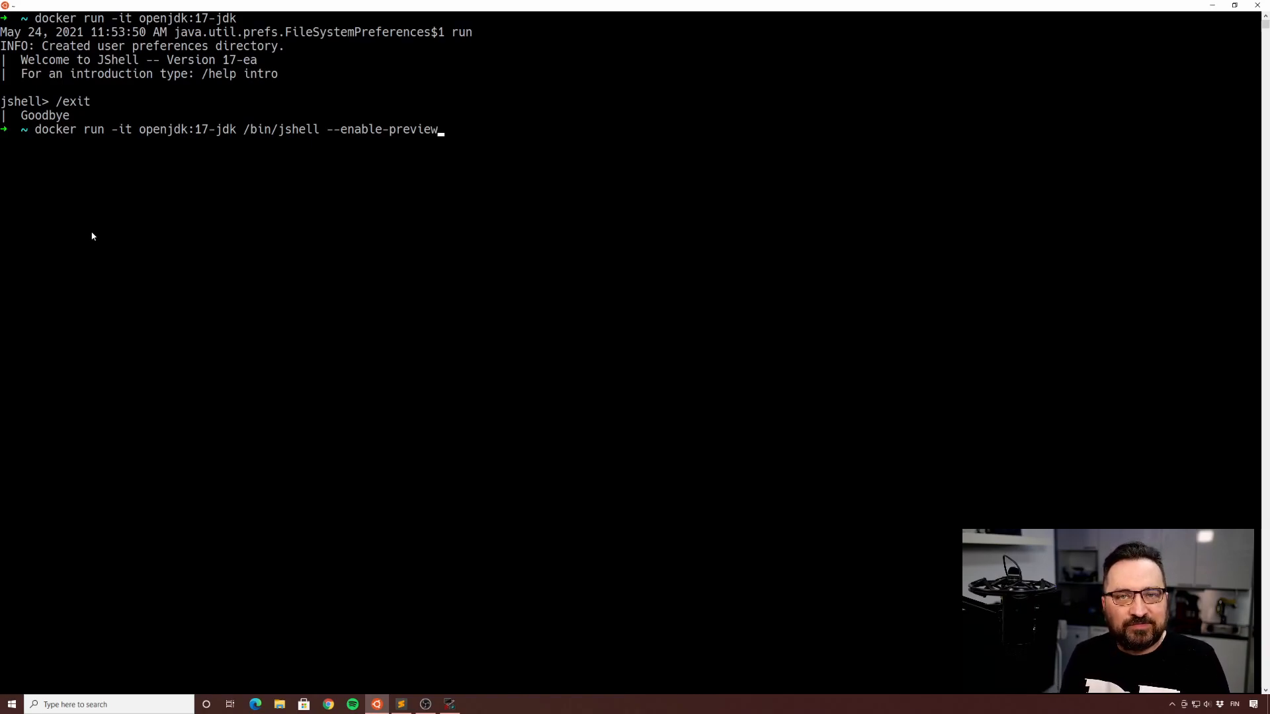
key(Return)
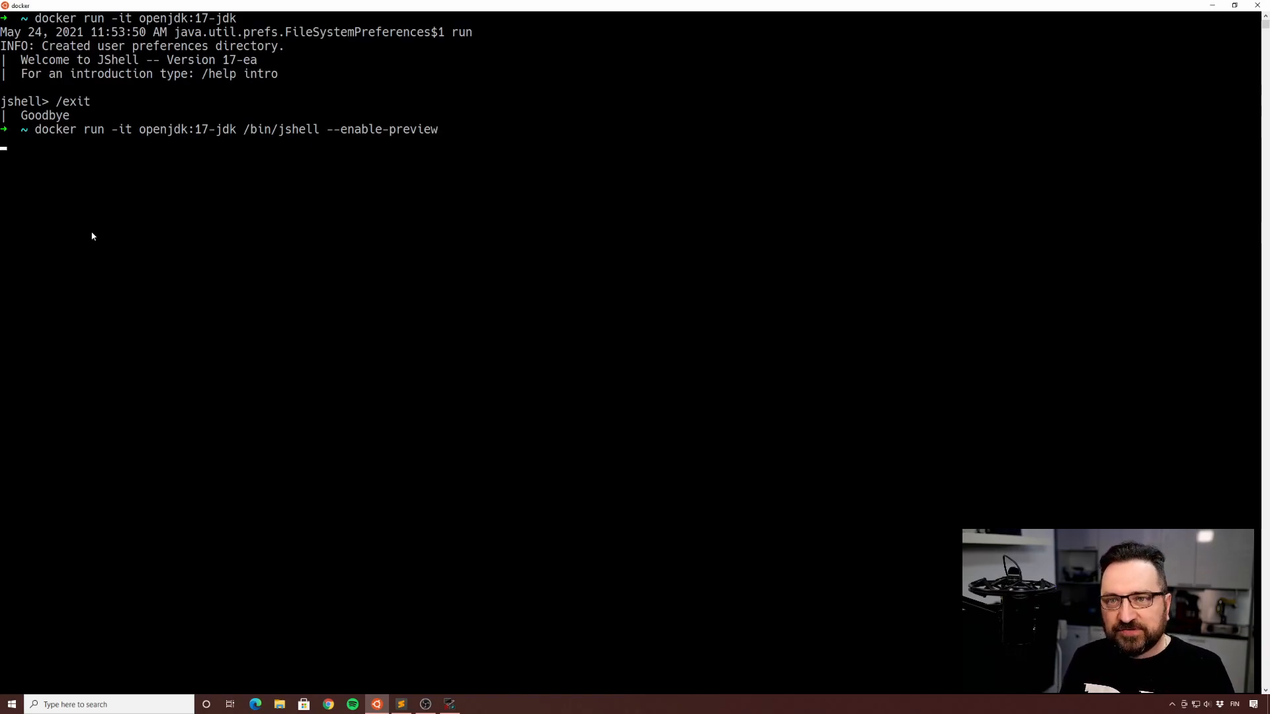
key(Return)
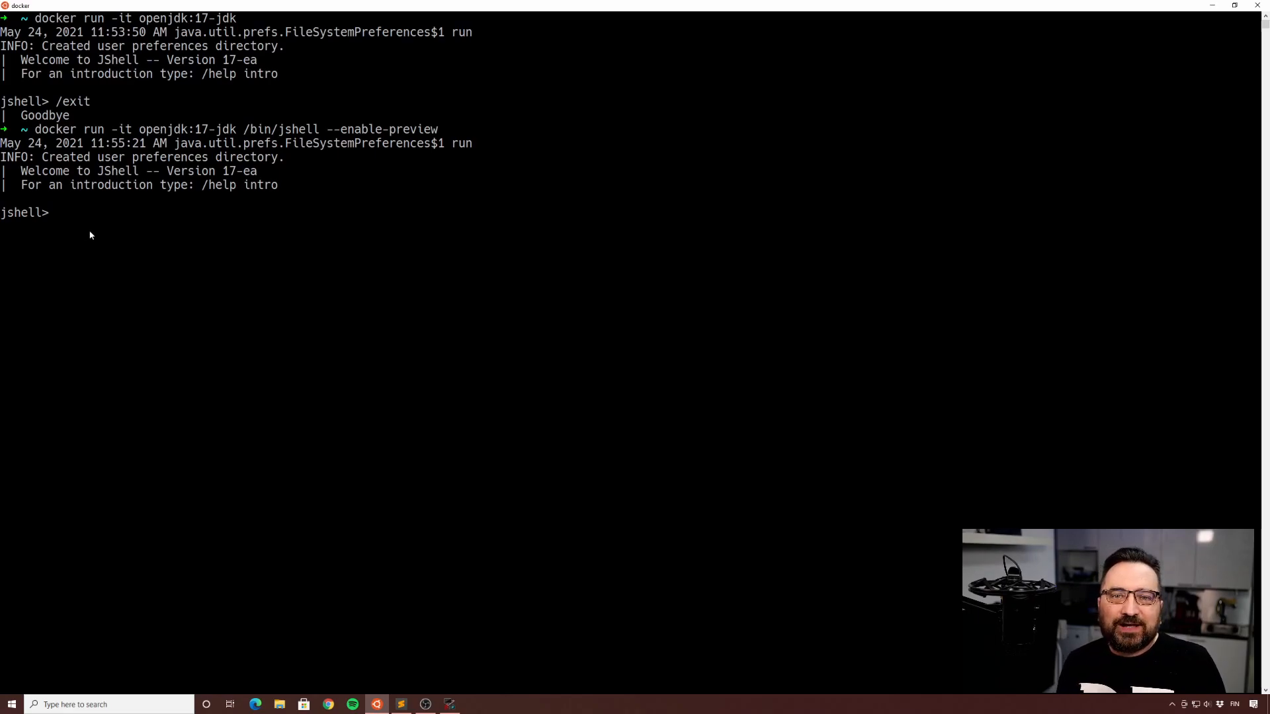
mouse_move(127, 231)
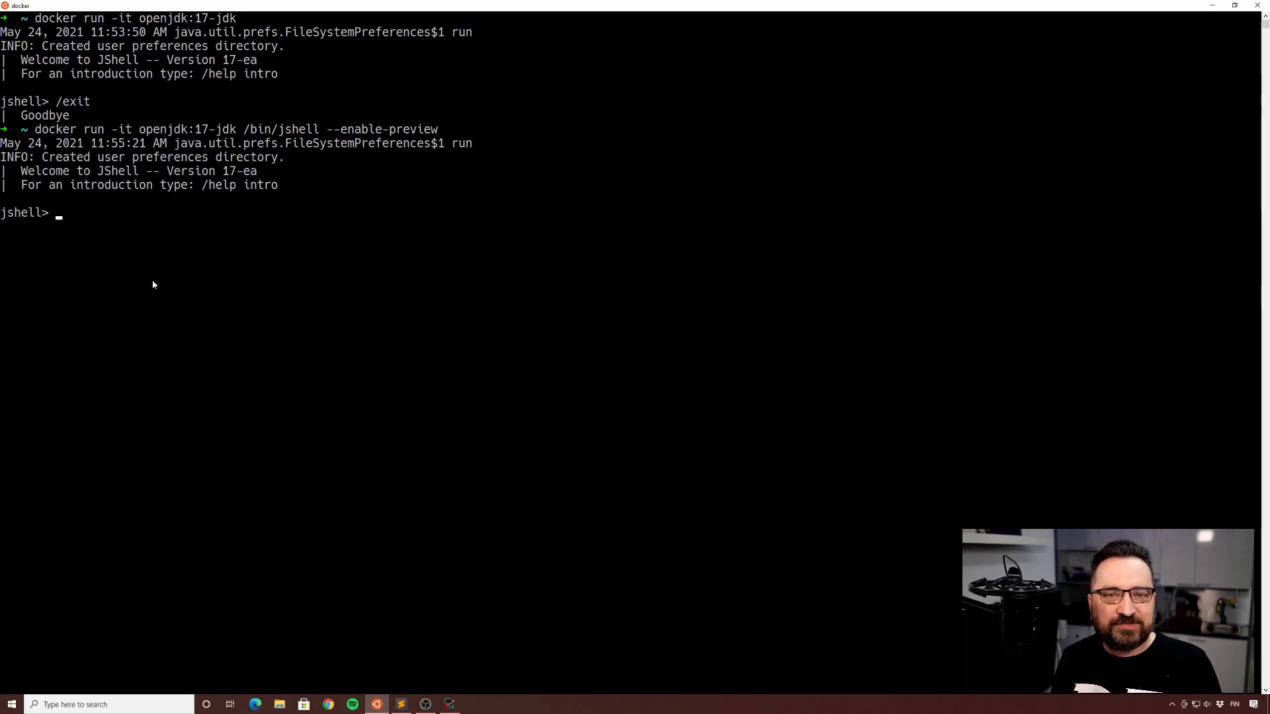
Step: Declare 'sealed class Mammal permits Human {}' and start writing 'final class Mammal2'
text(sealed class Mammal permits Human {})
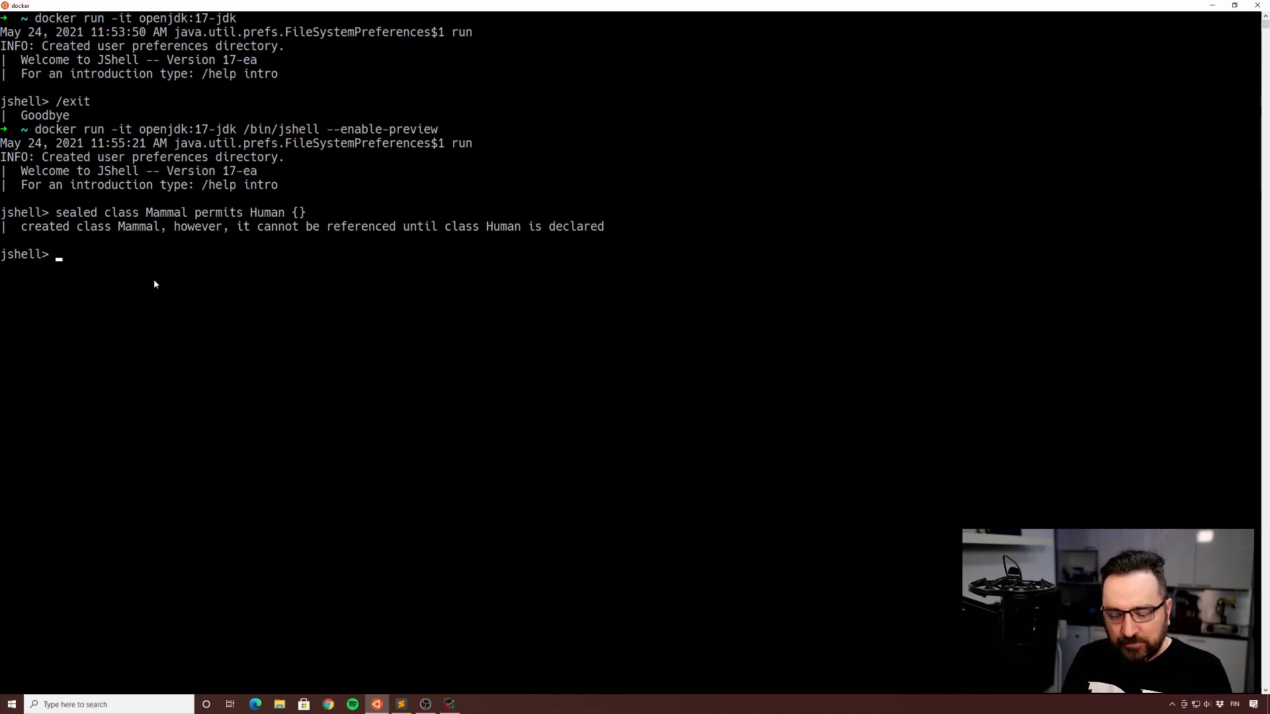
text(final cla)
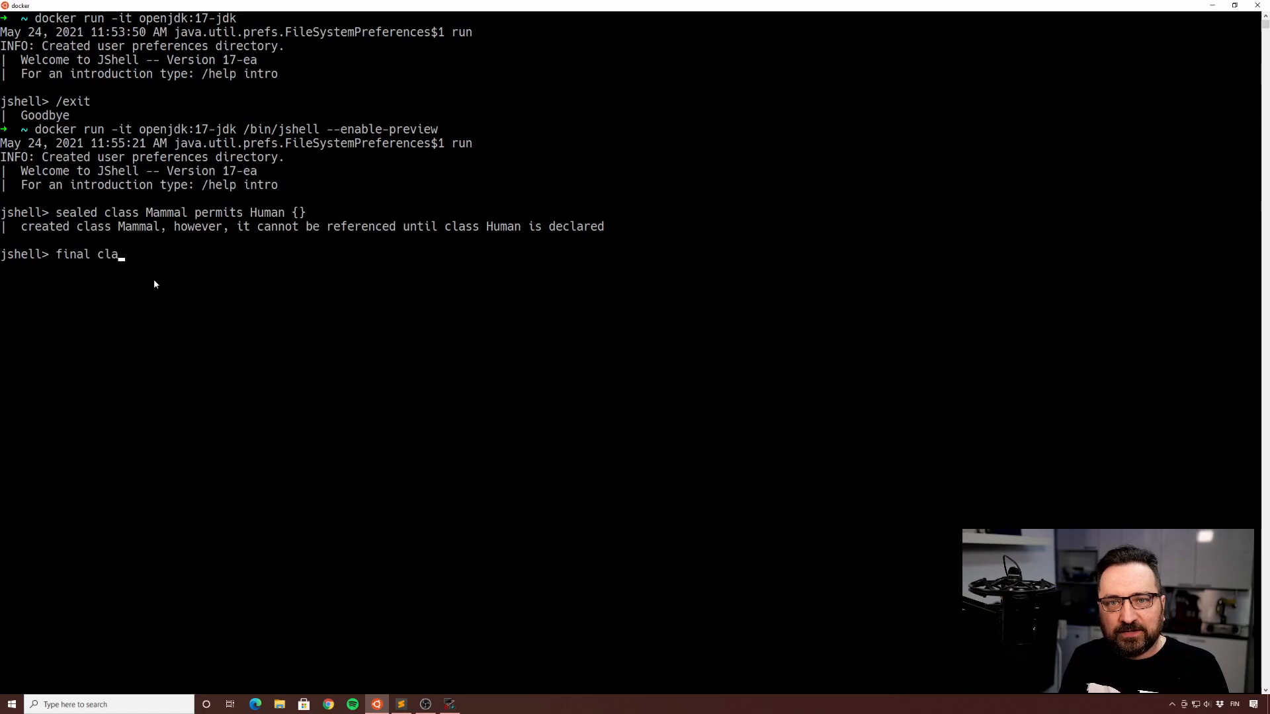
text(ss Mammale)
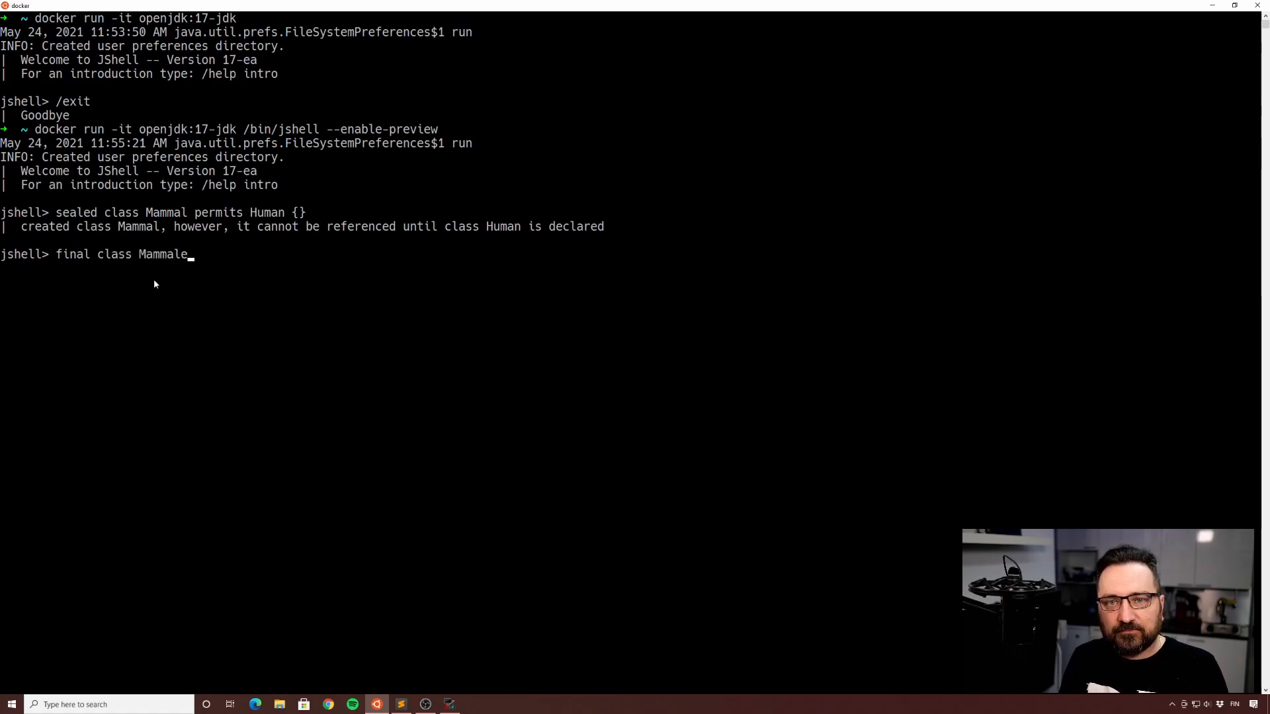
text(2)
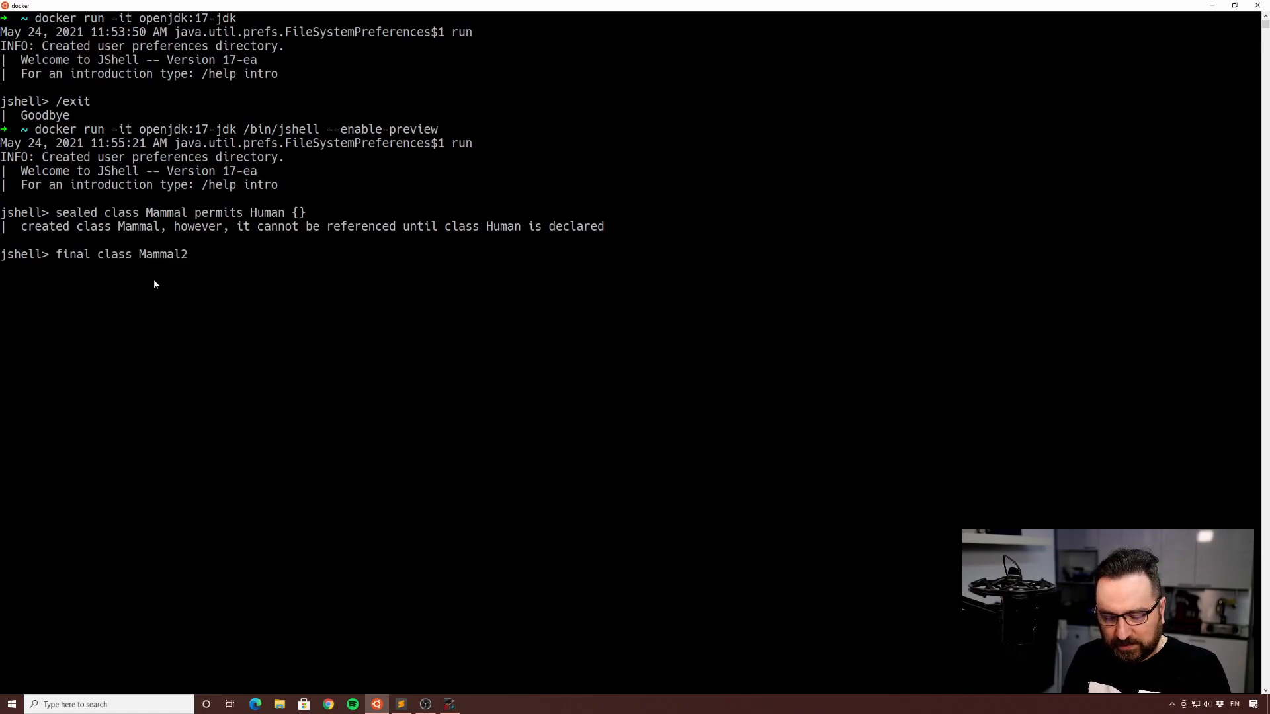
Step: Submit 'final class Mammal2 {}' so JShell reports the class created
key(Return)
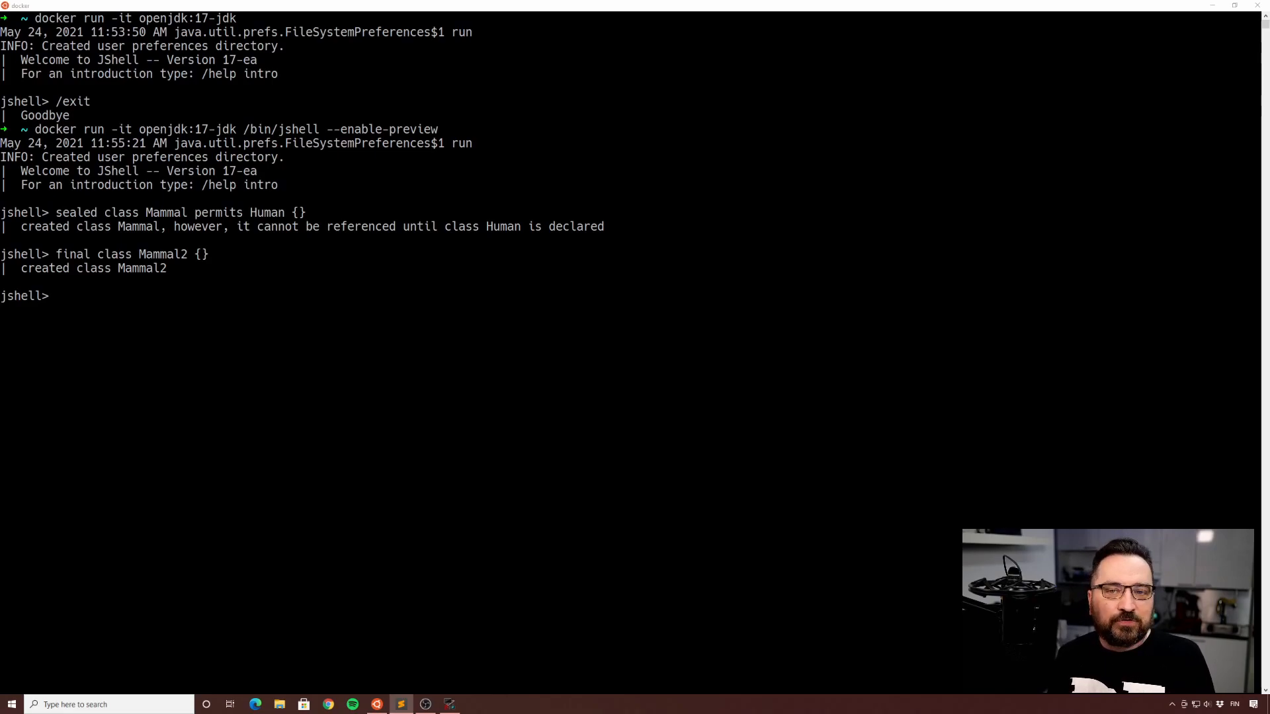
Step: Create 'final class Human extends Mammal {}', then show a Dog subclass of Mammal rejected as not permitted
text(final class Human extends Mammal {})
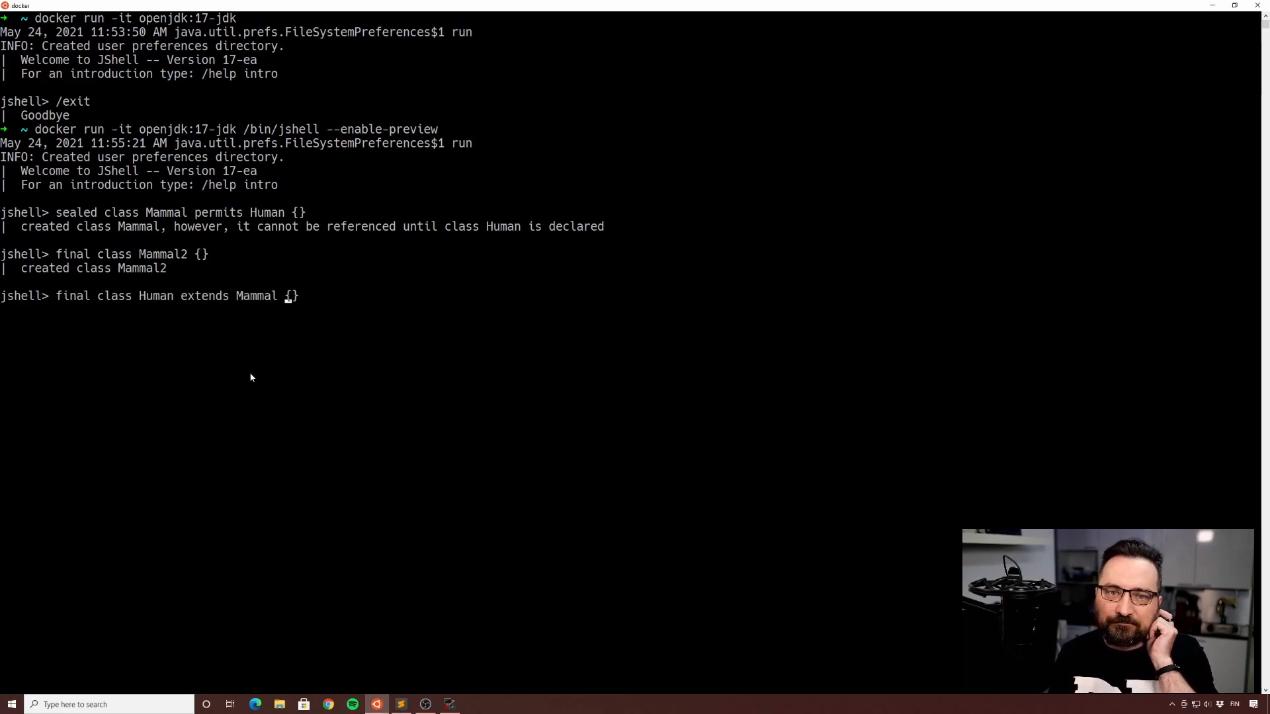
key(Return)
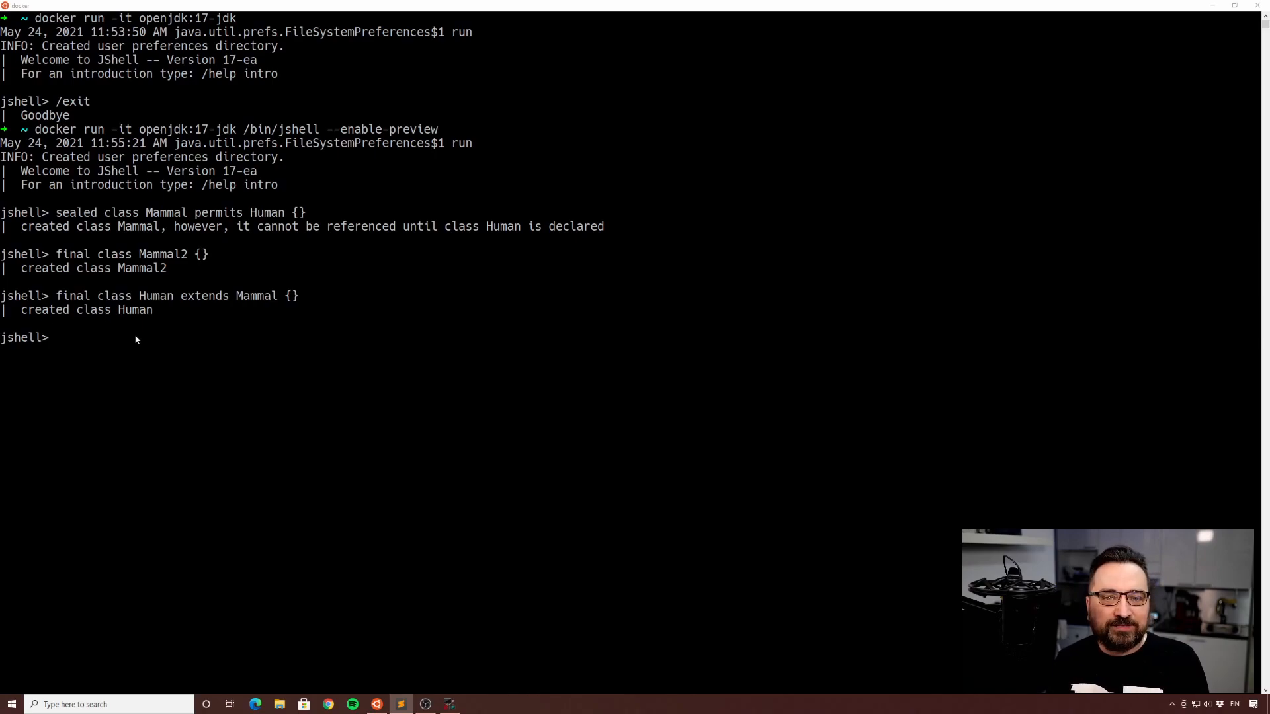
text(final class Dog permits Mammal {})
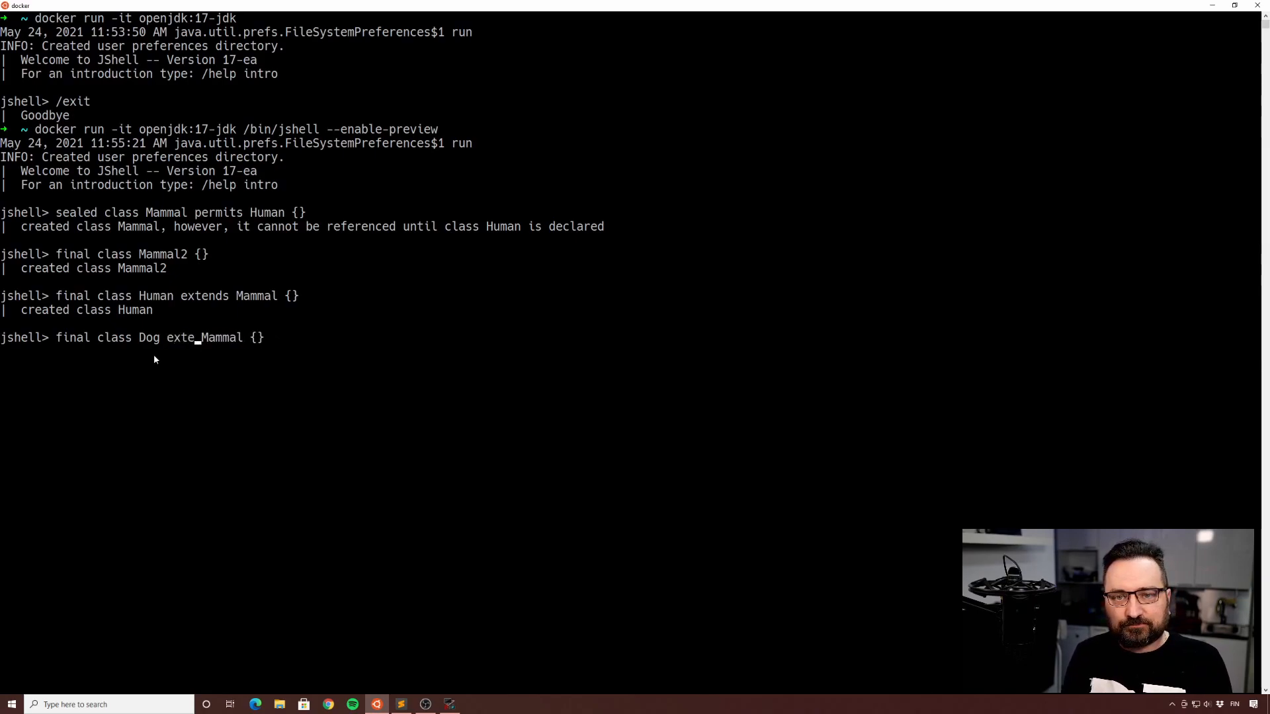
key(Return)
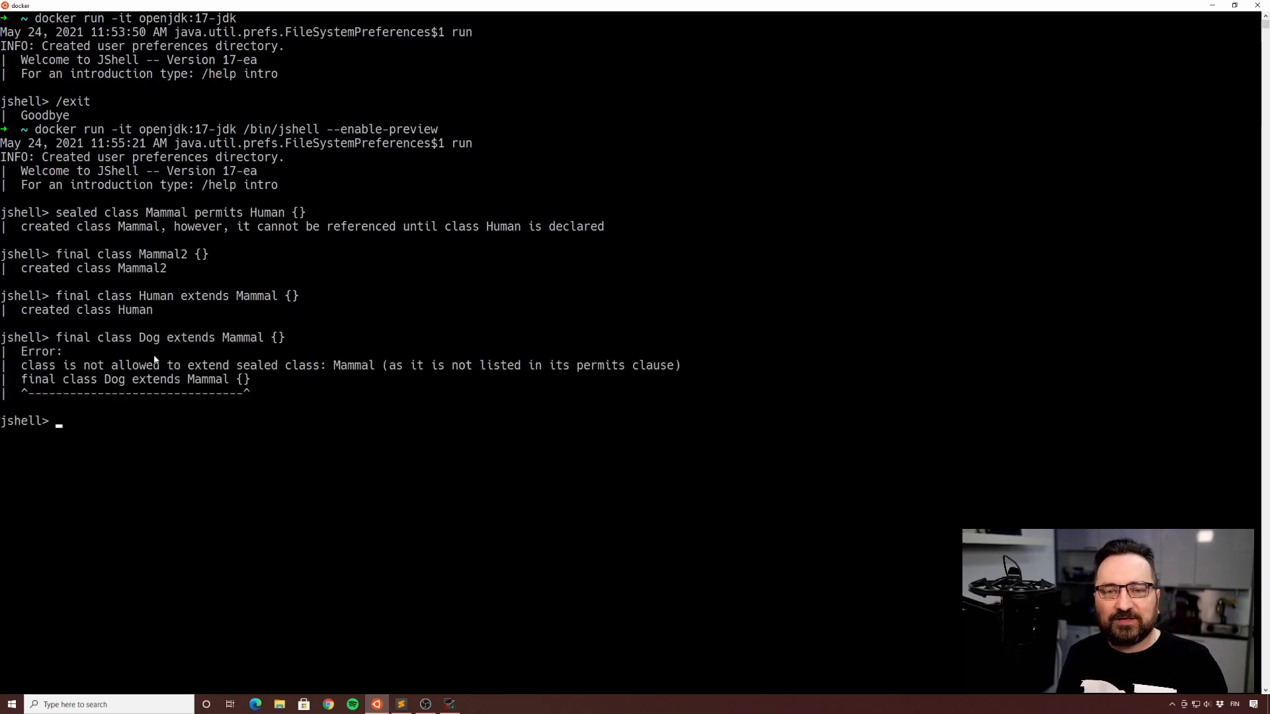